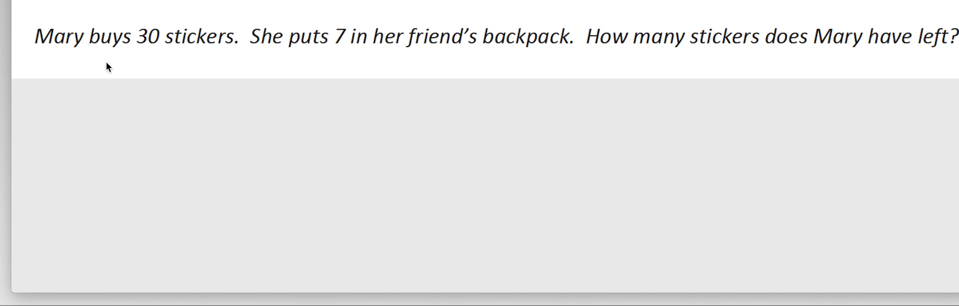
{"action": "mouse_move", "coordinate": [152, 70]}
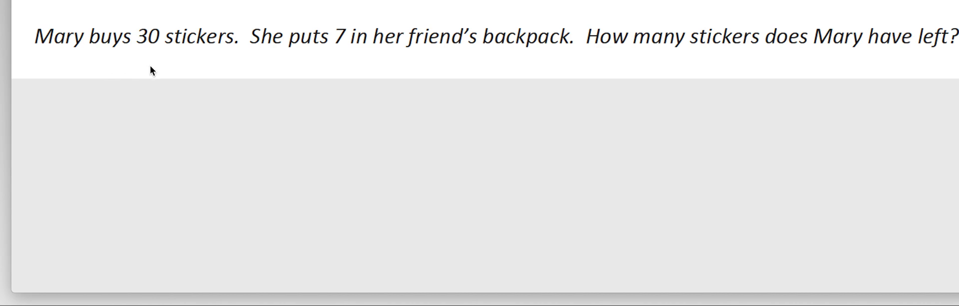
{"action": "mouse_move", "coordinate": [498, 54]}
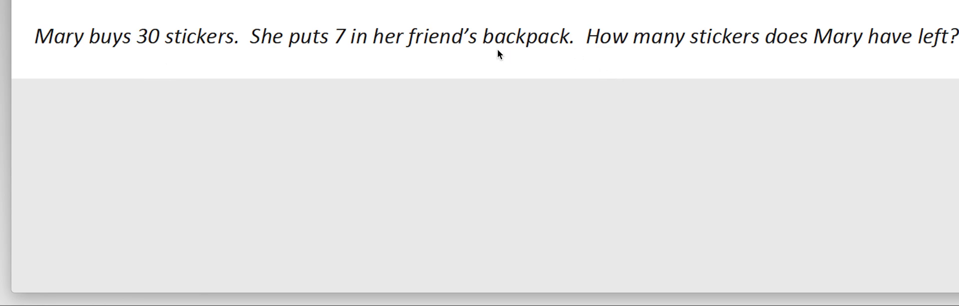
{"action": "mouse_move", "coordinate": [917, 56]}
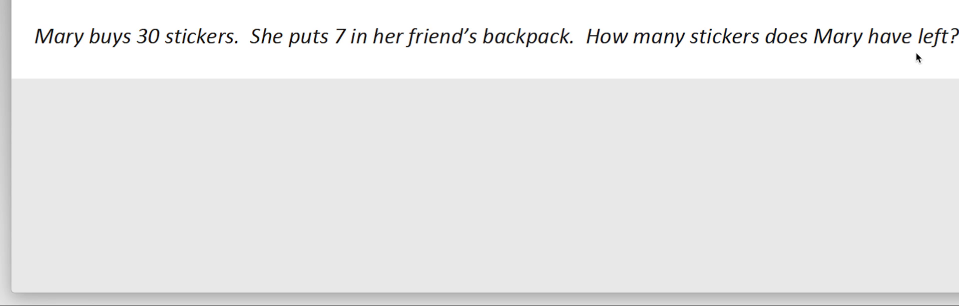
Underline 'Mary have left' and '7 in', marking 7 with a downward arrow
{"action": "left_click_drag", "start_coordinate": [812, 49], "coordinate": [911, 46]}
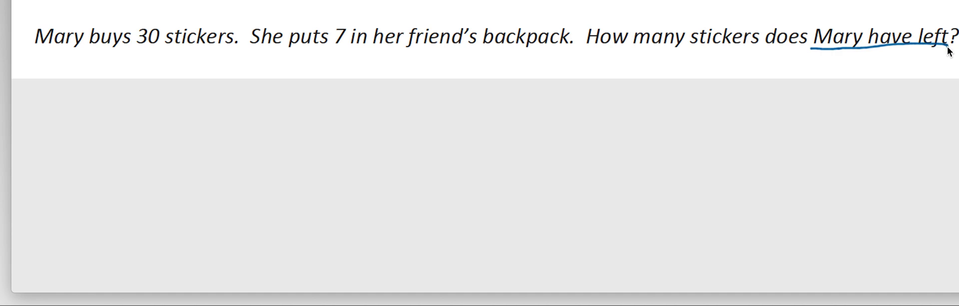
{"action": "mouse_move", "coordinate": [26, 88]}
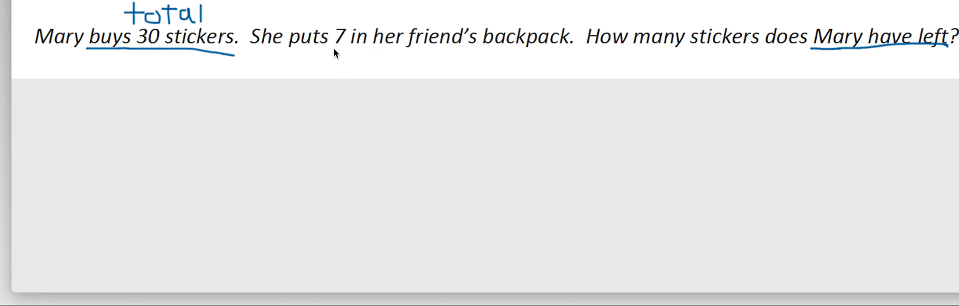
{"action": "left_click_drag", "start_coordinate": [335, 47], "coordinate": [366, 46]}
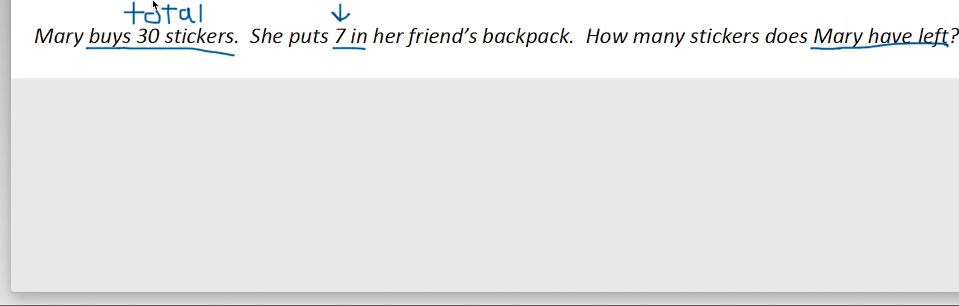
{"action": "mouse_move", "coordinate": [301, 138]}
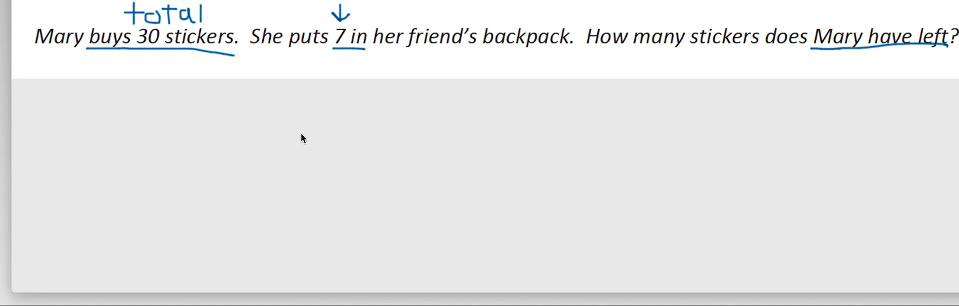
{"action": "mouse_move", "coordinate": [303, 146]}
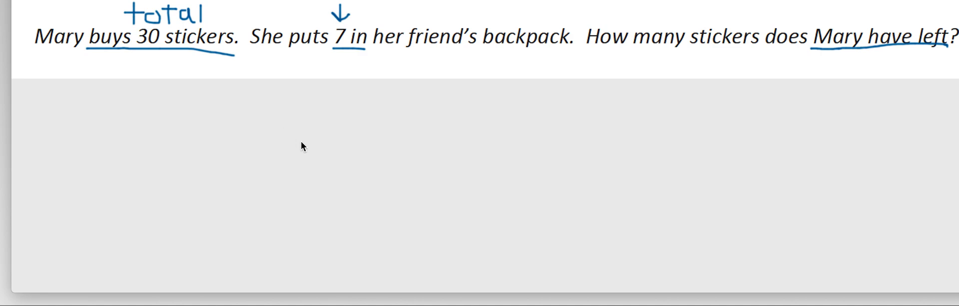
{"action": "mouse_move", "coordinate": [301, 121]}
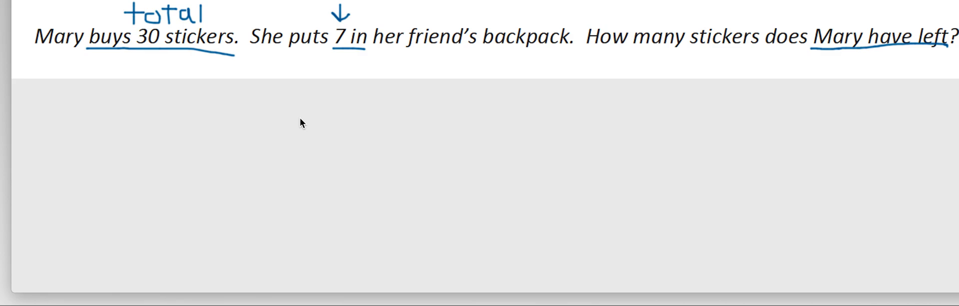
Outline a long tape rectangle beneath the annotated sticker problem
{"action": "left_click_drag", "start_coordinate": [299, 133], "coordinate": [300, 181]}
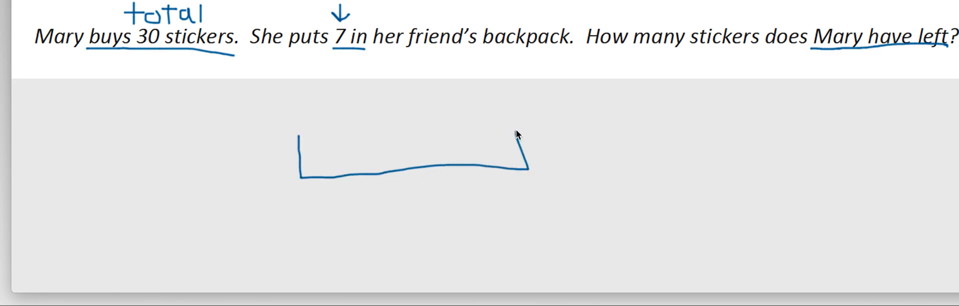
{"action": "left_click_drag", "start_coordinate": [300, 138], "coordinate": [522, 133]}
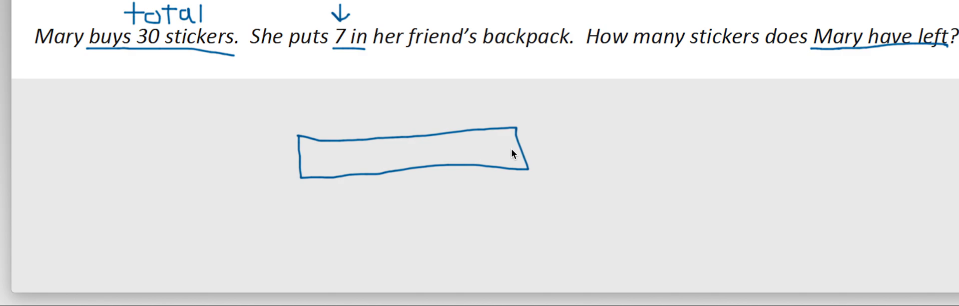
{"action": "mouse_move", "coordinate": [377, 109]}
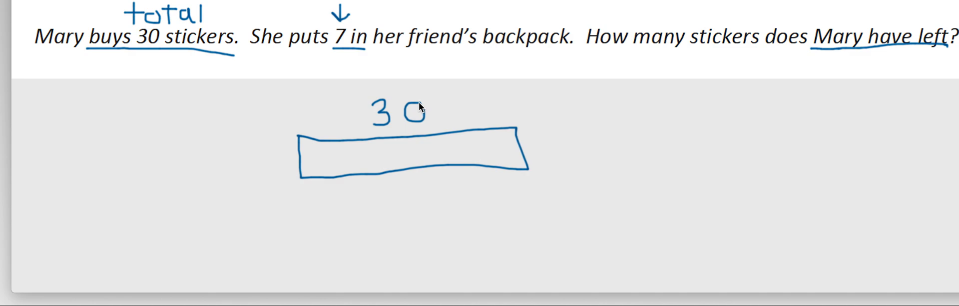
{"action": "mouse_move", "coordinate": [348, 51]}
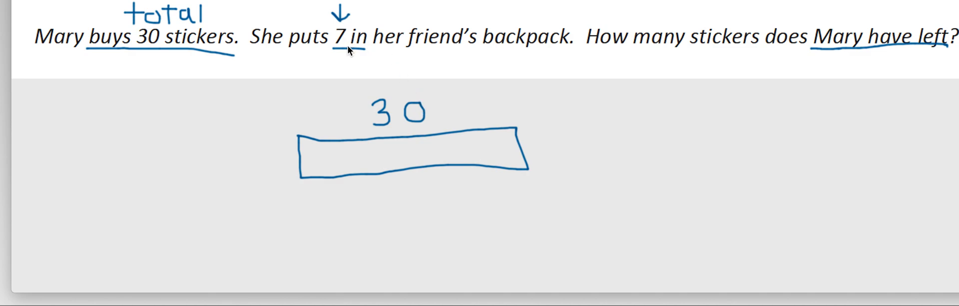
{"action": "mouse_move", "coordinate": [361, 146]}
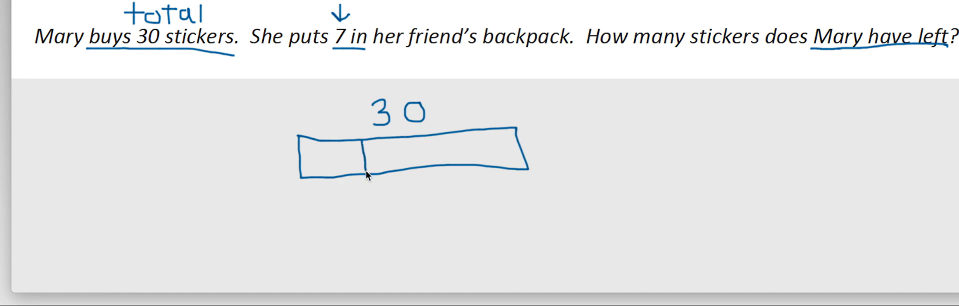
Write 7 in the small left section of the tape diagram
{"action": "type", "text": "7"}
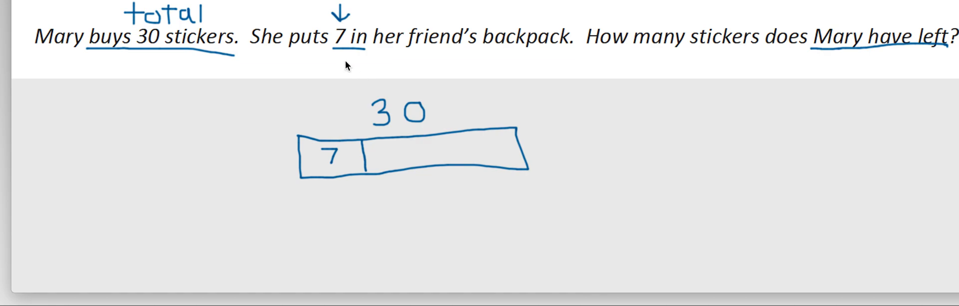
{"action": "mouse_move", "coordinate": [371, 73]}
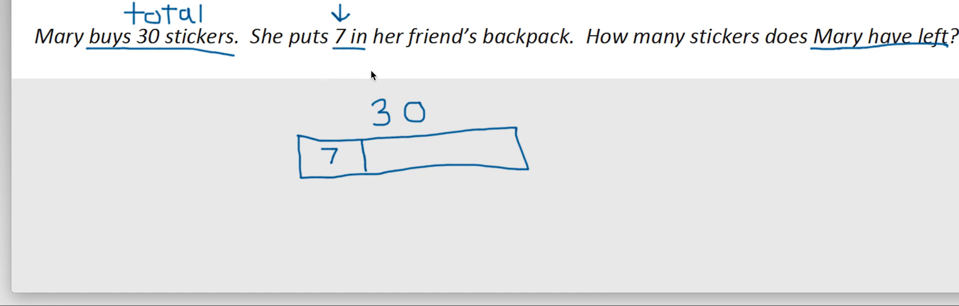
{"action": "mouse_move", "coordinate": [378, 58]}
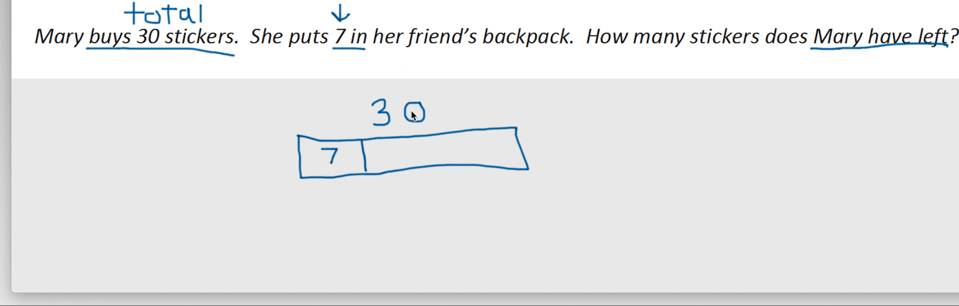
{"action": "mouse_move", "coordinate": [463, 149]}
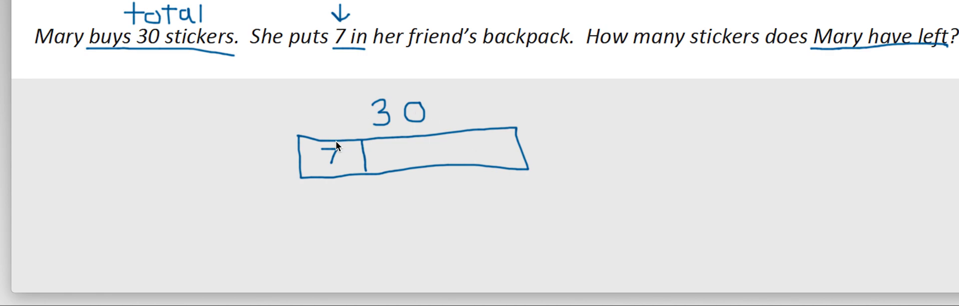
{"action": "mouse_move", "coordinate": [385, 159]}
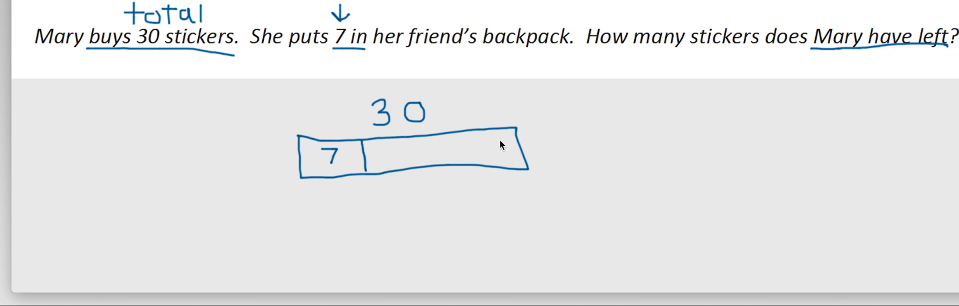
{"action": "mouse_move", "coordinate": [338, 206]}
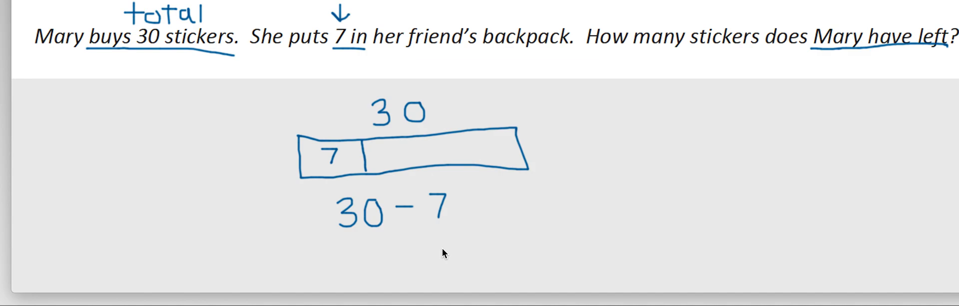
Break 7 into 5 and 2 under 30 − 7, leading to 30 − 5 − 2 and 25 − 2
{"action": "left_click_drag", "start_coordinate": [421, 237], "coordinate": [439, 228]}
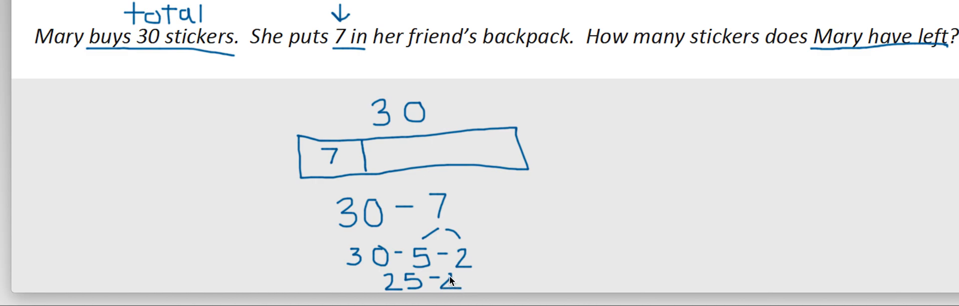
{"action": "mouse_move", "coordinate": [449, 284]}
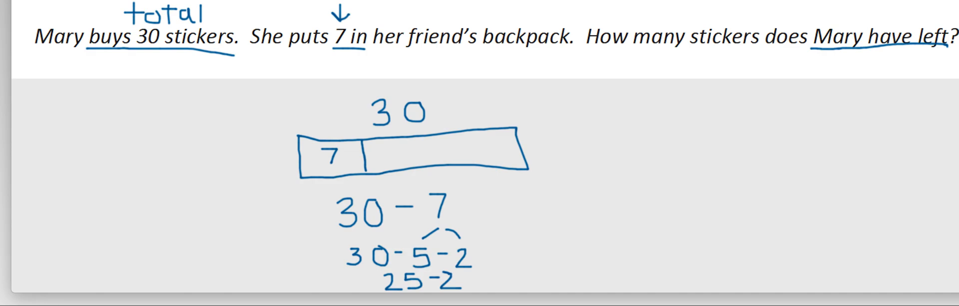
Write 23 in the larger tape section and label it 'left'
{"action": "left_click_drag", "start_coordinate": [407, 153], "coordinate": [431, 150]}
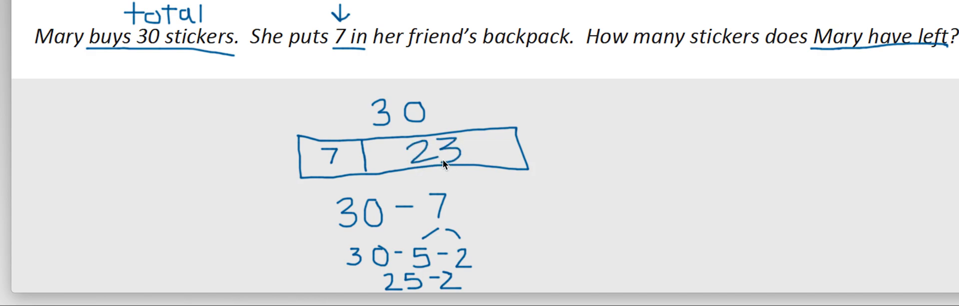
{"action": "mouse_move", "coordinate": [609, 49]}
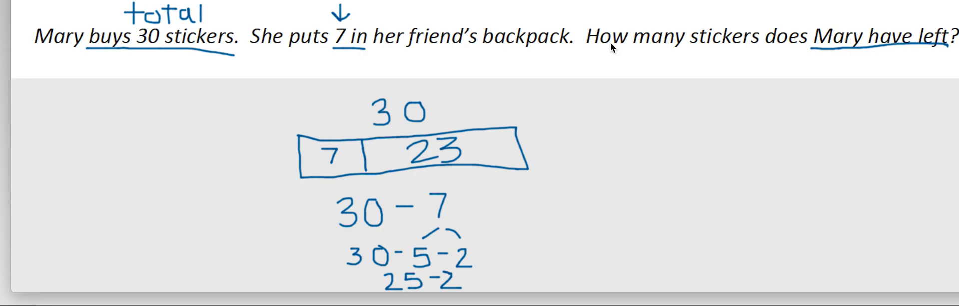
{"action": "mouse_move", "coordinate": [446, 176]}
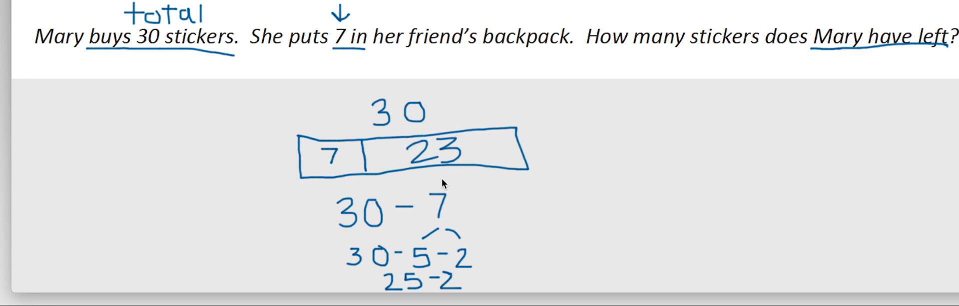
{"action": "mouse_move", "coordinate": [288, 146]}
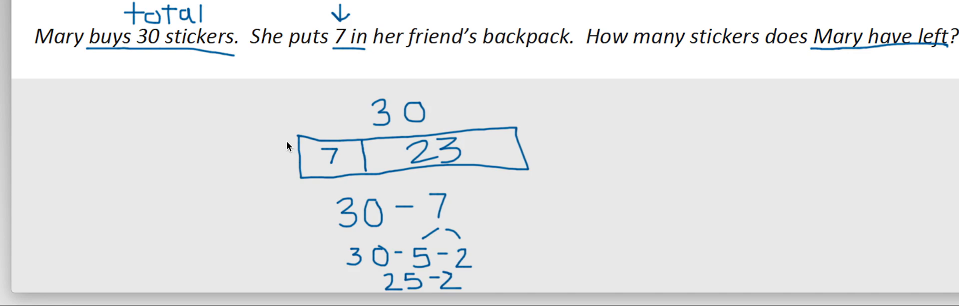
{"action": "type", "text": "1"}
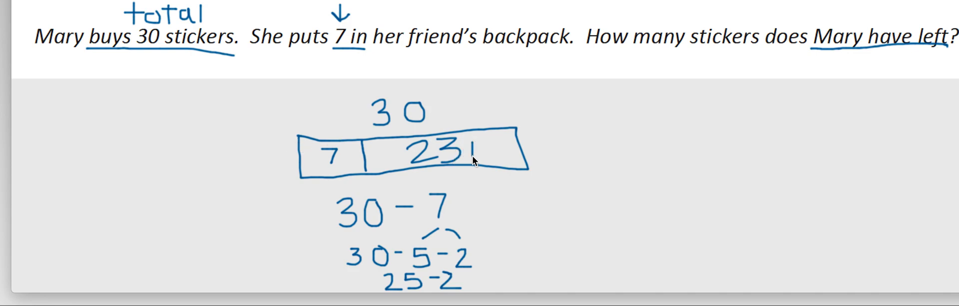
{"action": "type", "text": "lel"}
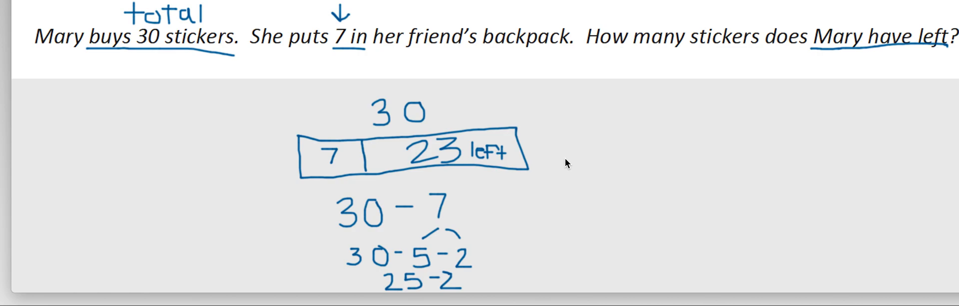
{"action": "mouse_move", "coordinate": [469, 146]}
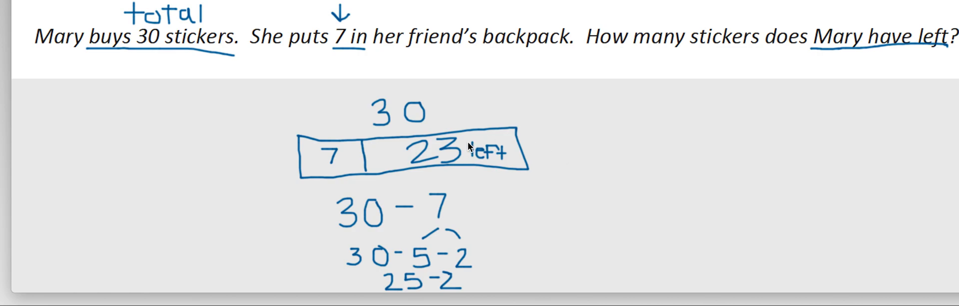